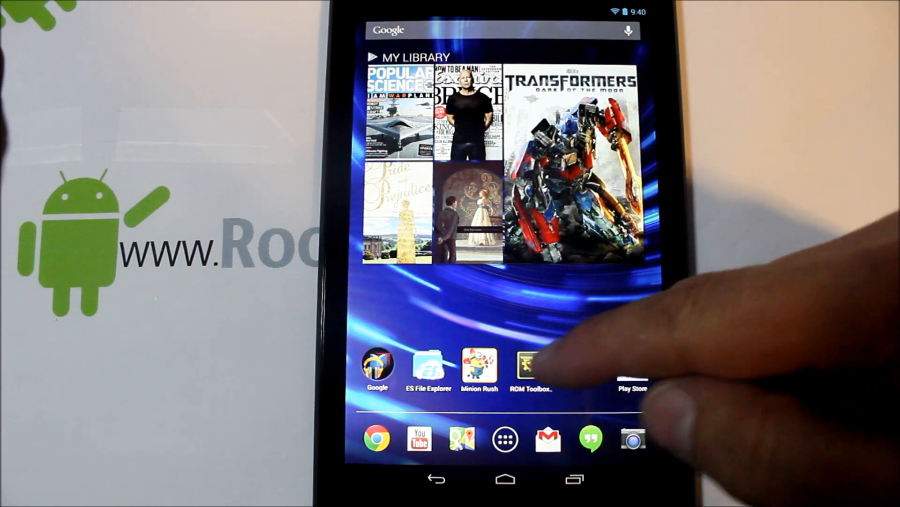
Launch ROM Toolbox and use Rebooter to restart the tablet into TWRP recovery.
click(532, 365)
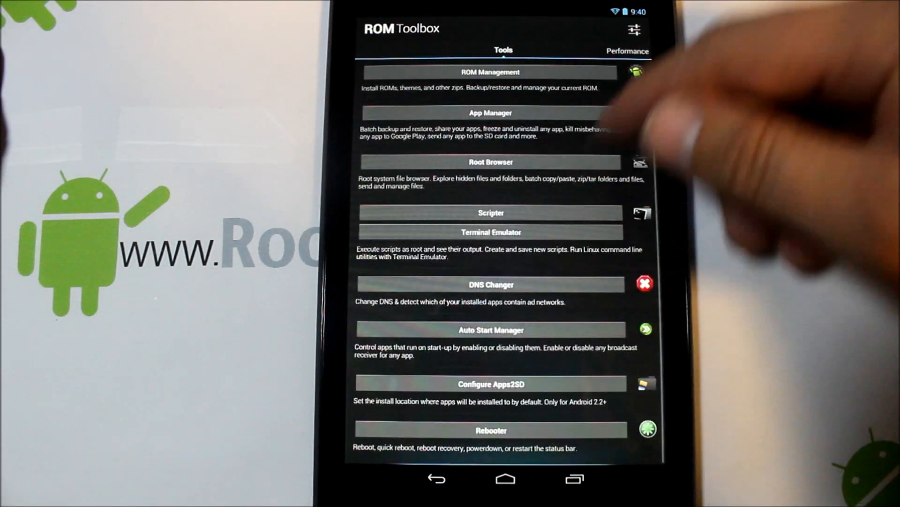
click(491, 429)
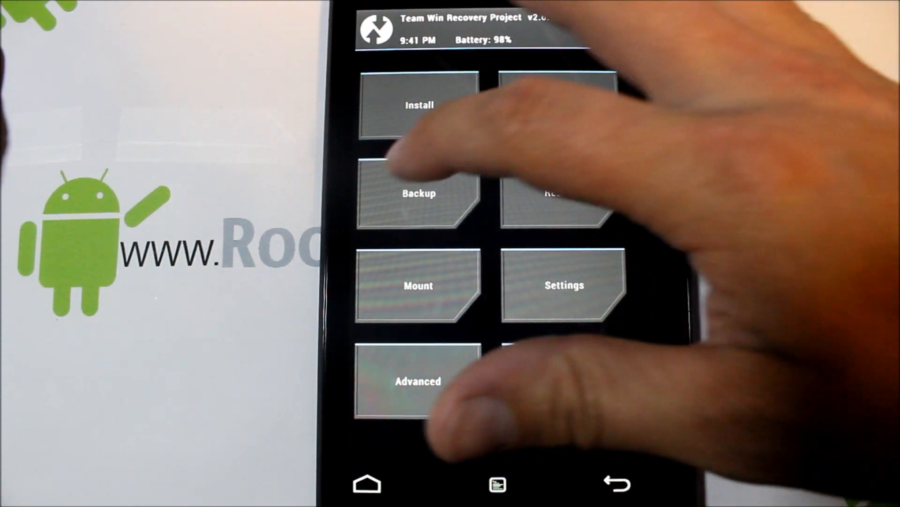
click(417, 192)
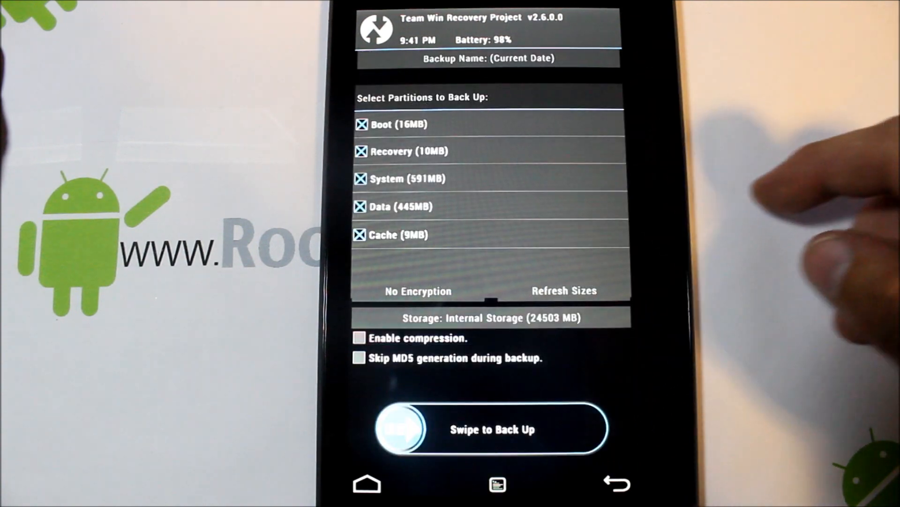
click(488, 59)
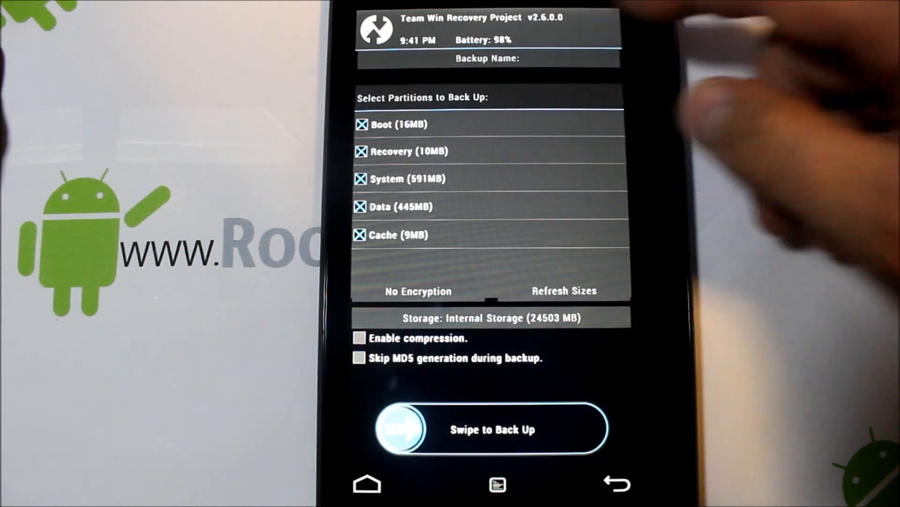
click(487, 58)
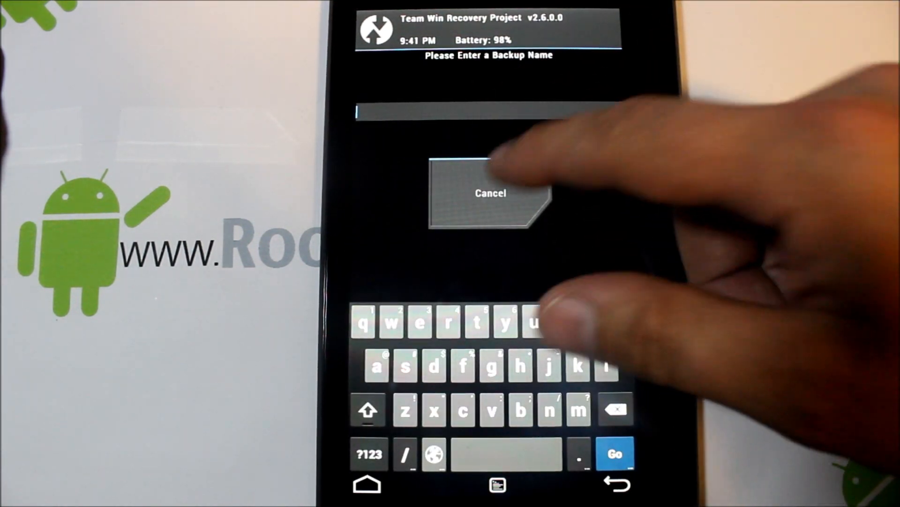
click(489, 192)
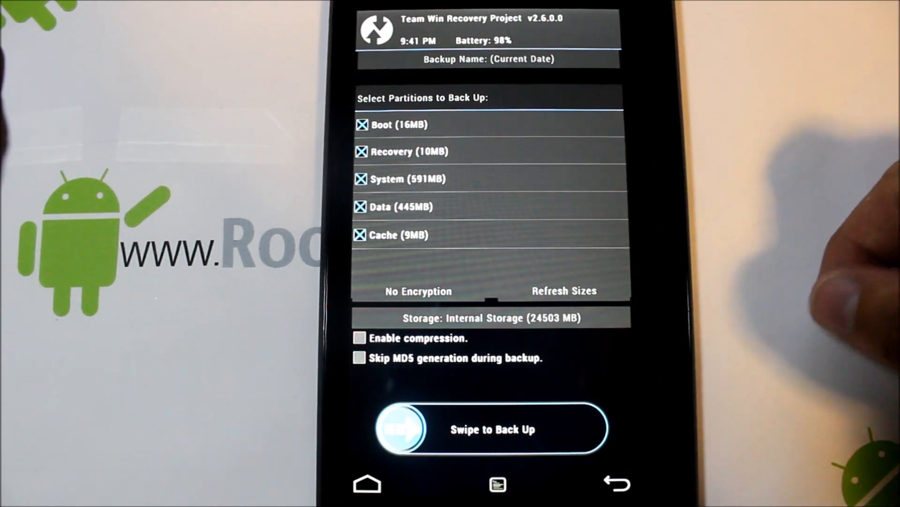
click(616, 483)
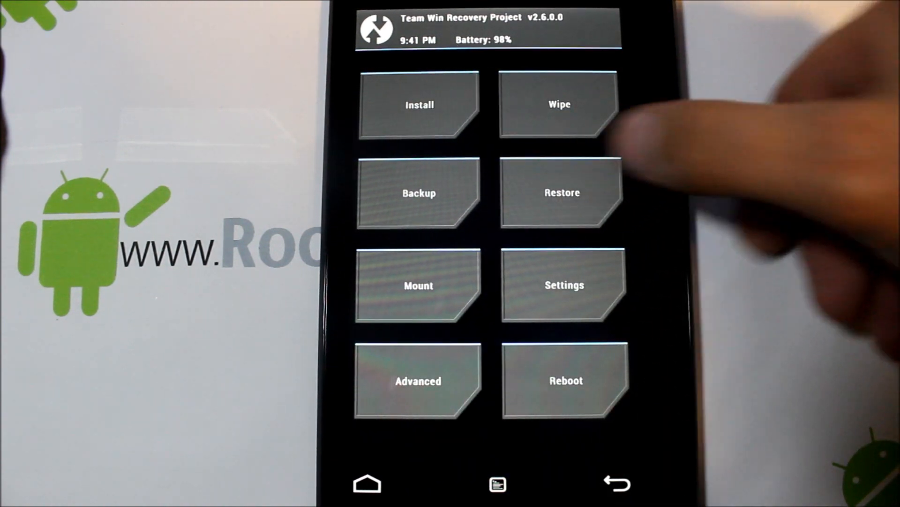
click(562, 192)
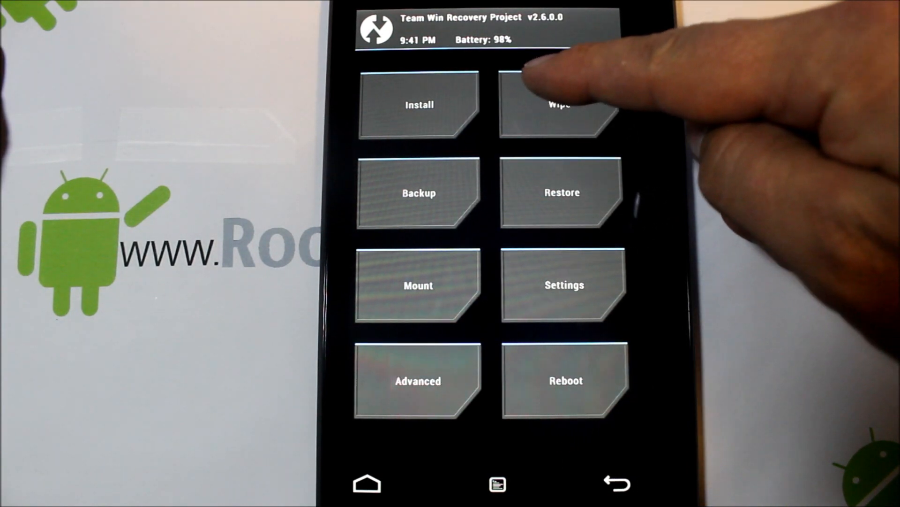
Factory reset data and cache from TWRP's Wipe menu, then return to the main menu.
click(560, 105)
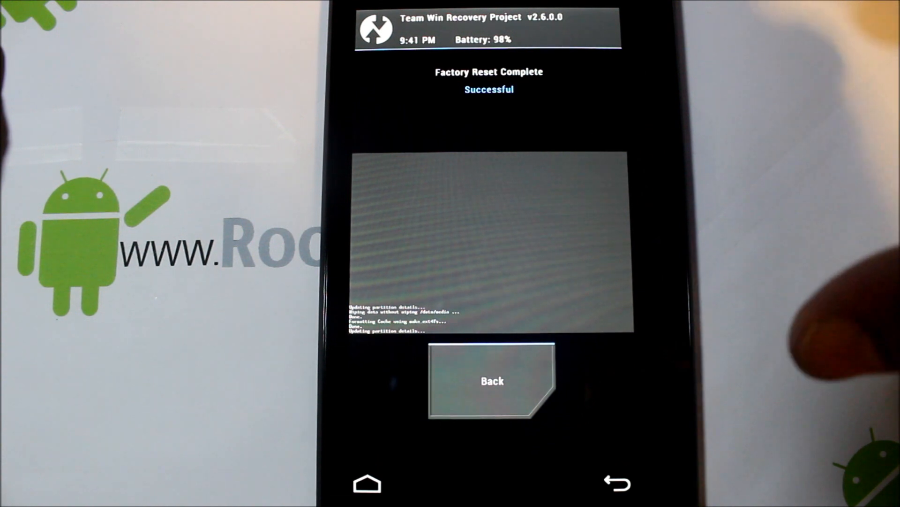
click(491, 380)
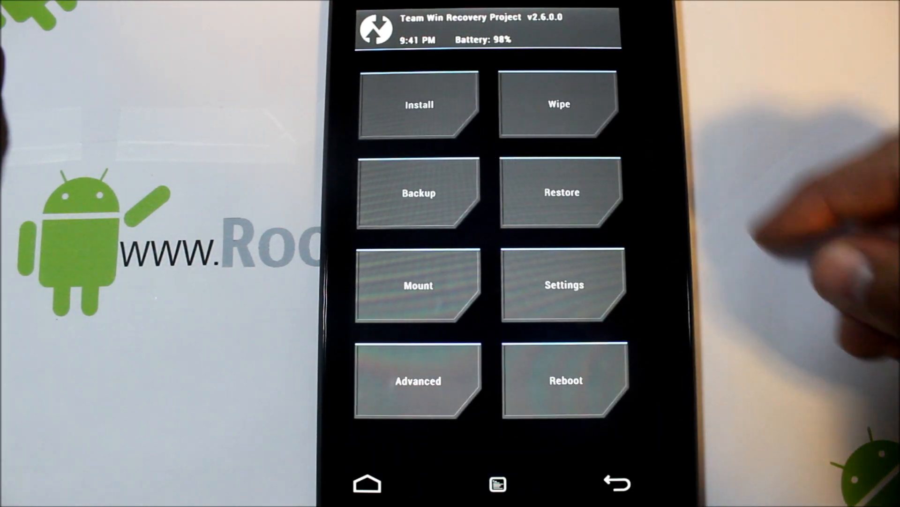
Queue the pa_flo-3.93 and pa_gapps zips in TWRP Install and flash them.
click(419, 104)
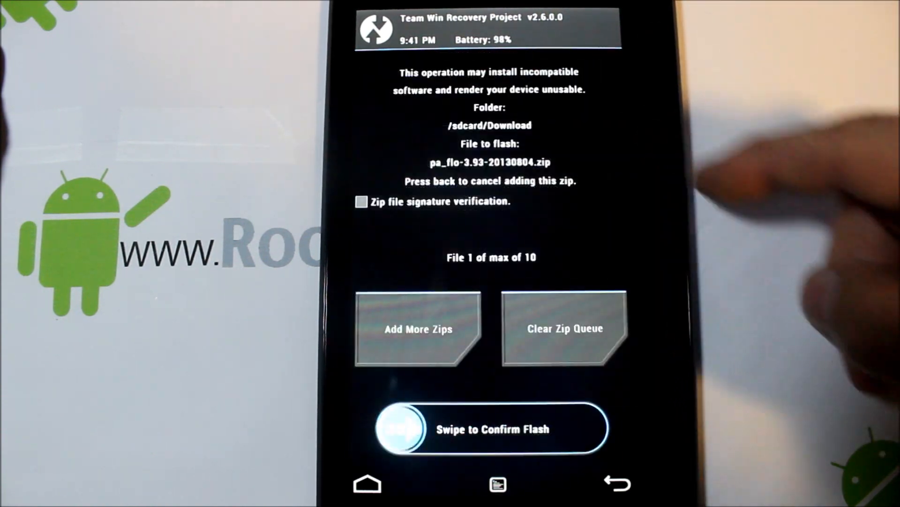
click(417, 329)
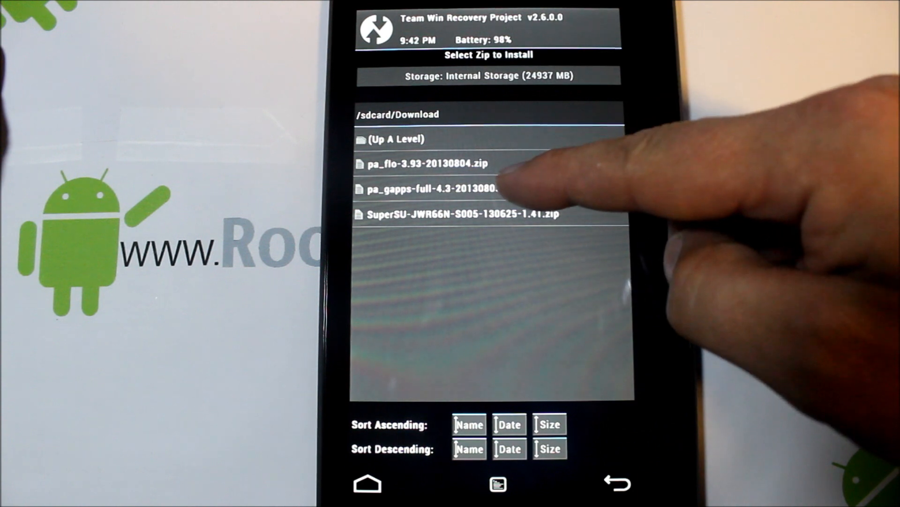
click(431, 189)
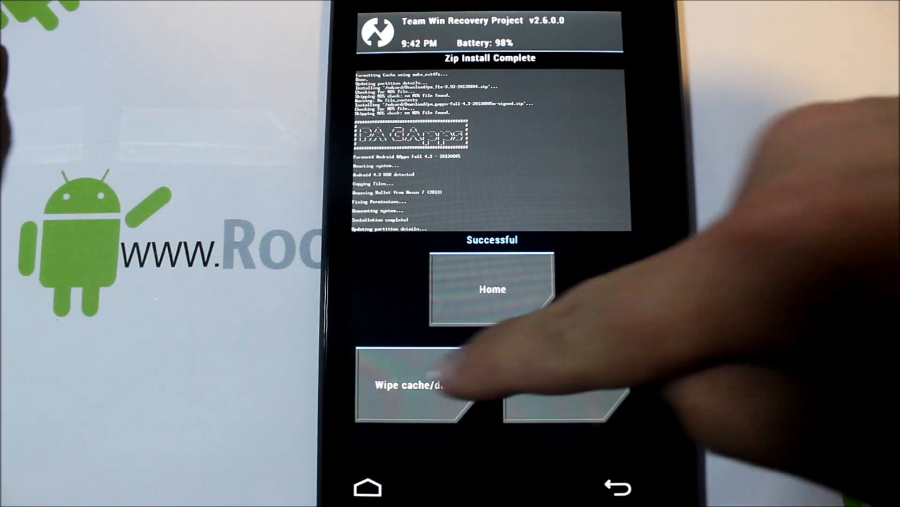
Wipe the cache and Dalvik cache, then reboot into Paranoid Android.
click(422, 391)
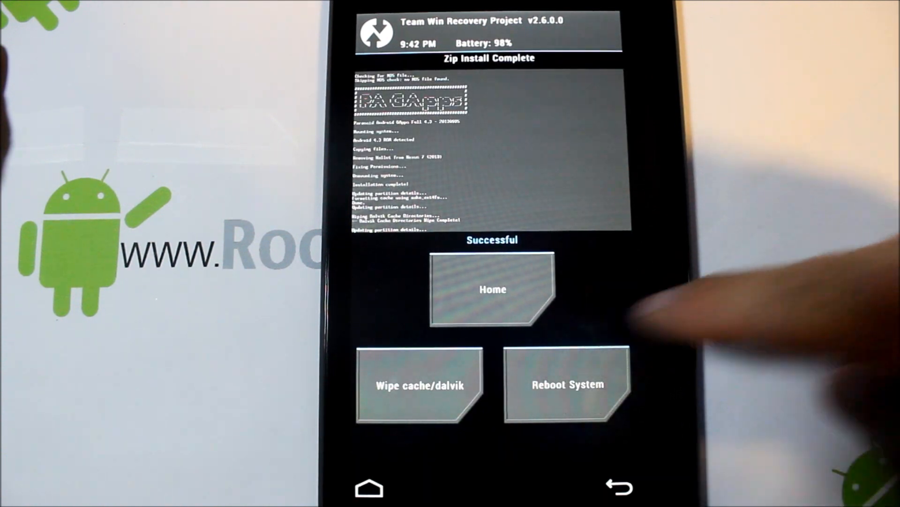
click(568, 384)
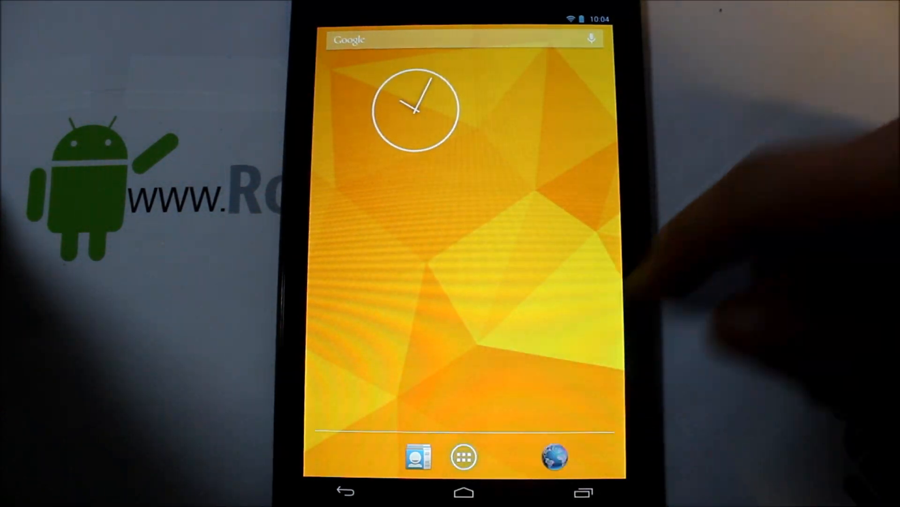
Open the app drawer and dismiss the 'Choose some apps' tutorial to reveal all apps.
click(463, 456)
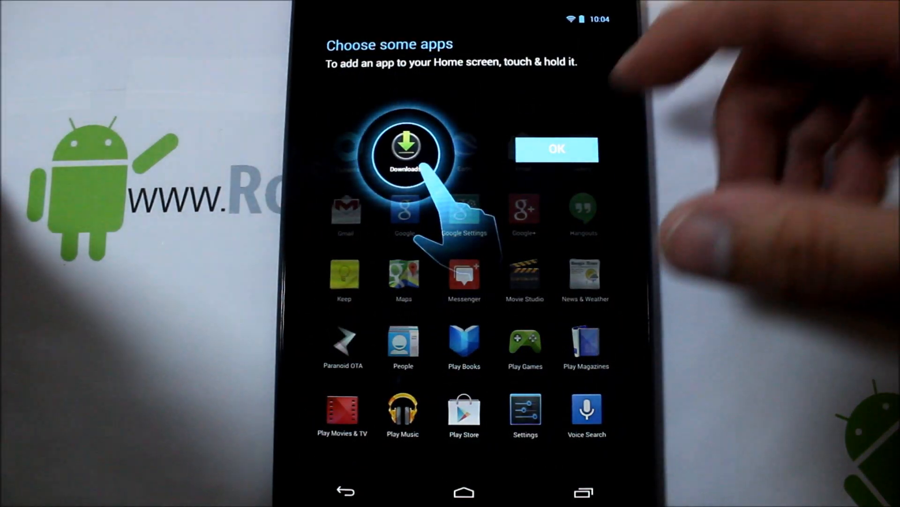
click(556, 148)
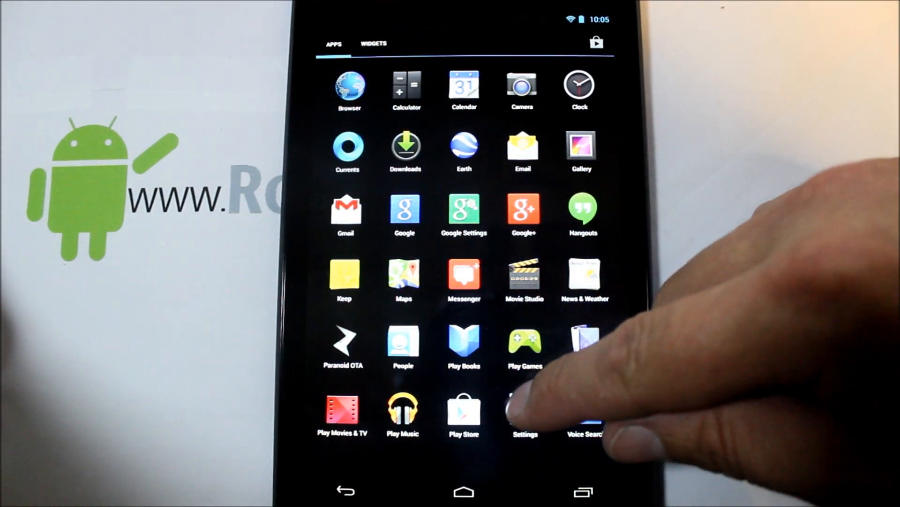
Open Settings from the app drawer and scroll down its category list.
click(523, 407)
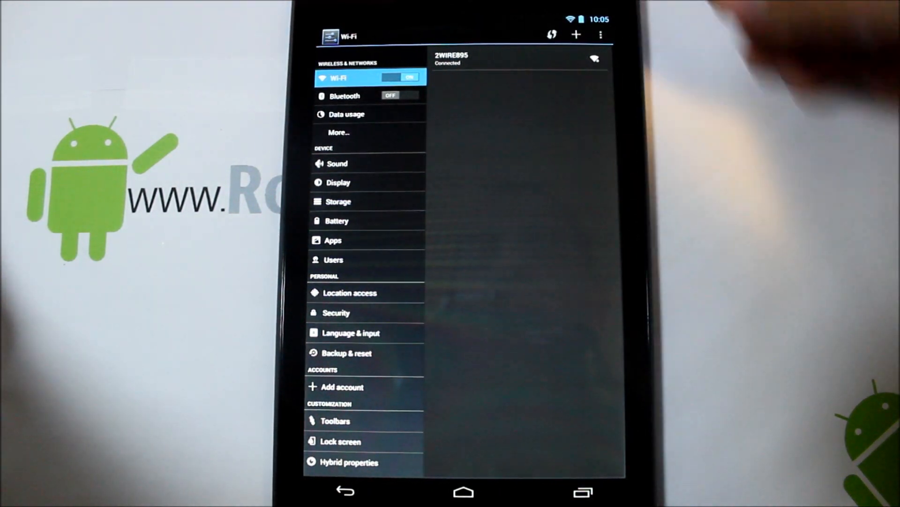
scroll(down, 3)
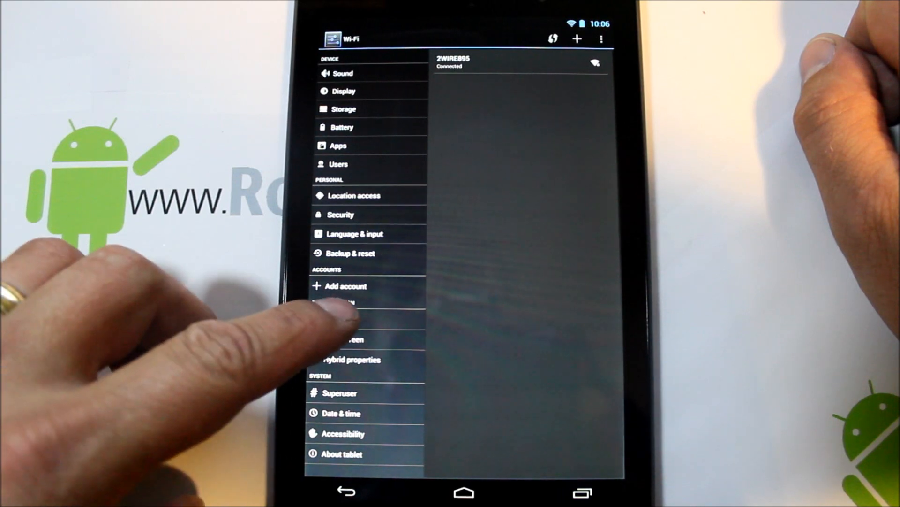
Browse Customization > Toolbars for status bar, HALO and pie options, then pull down Quick Settings.
click(345, 319)
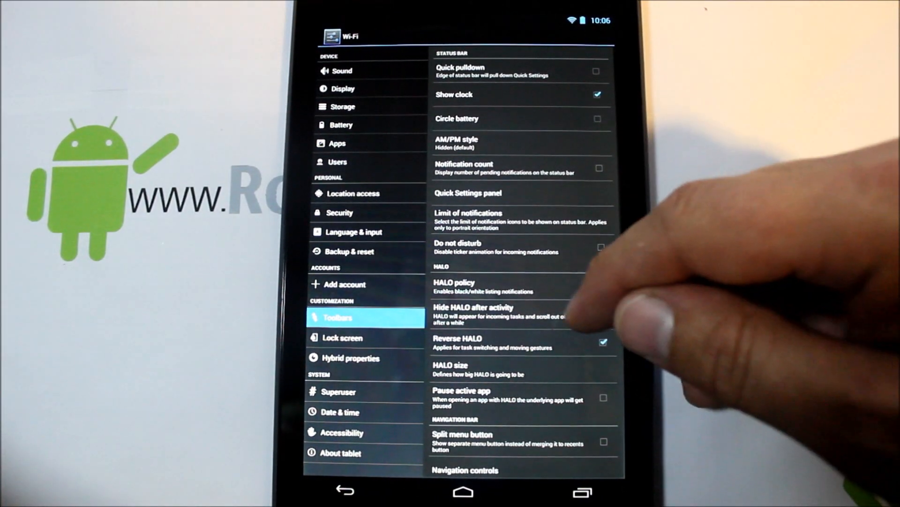
scroll(down, 3)
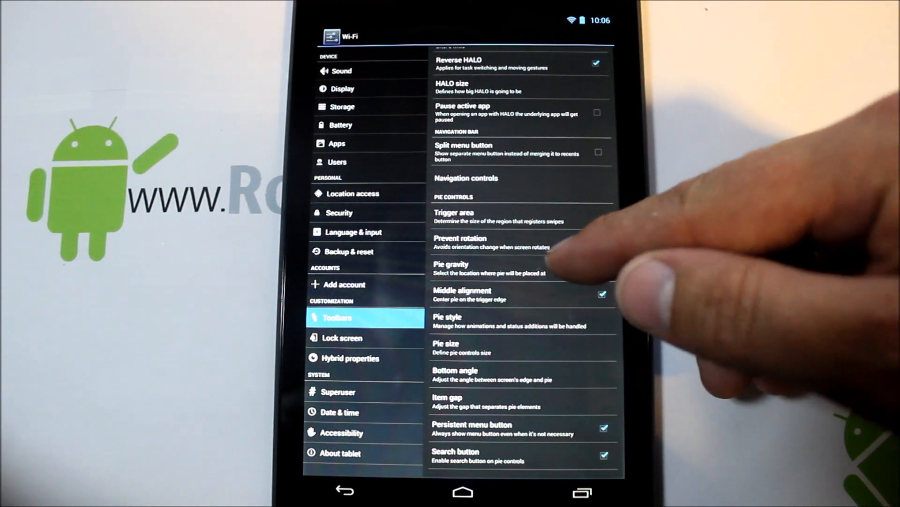
click(601, 242)
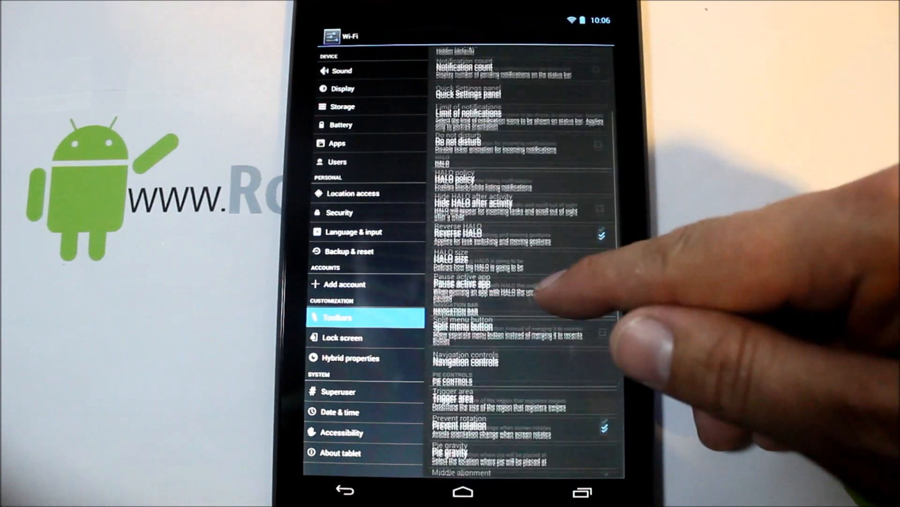
scroll(up, 3)
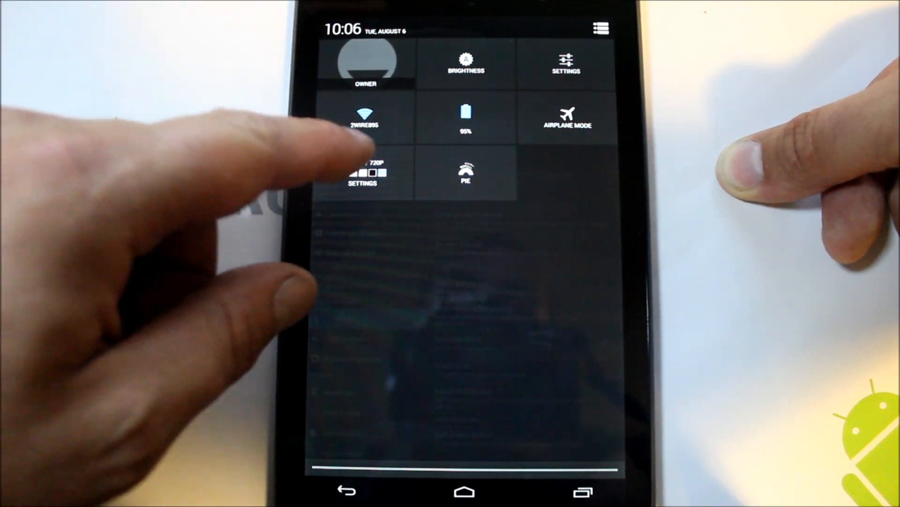
Open the hybrid Settings tile to view size 245 and the 720p layout.
click(363, 172)
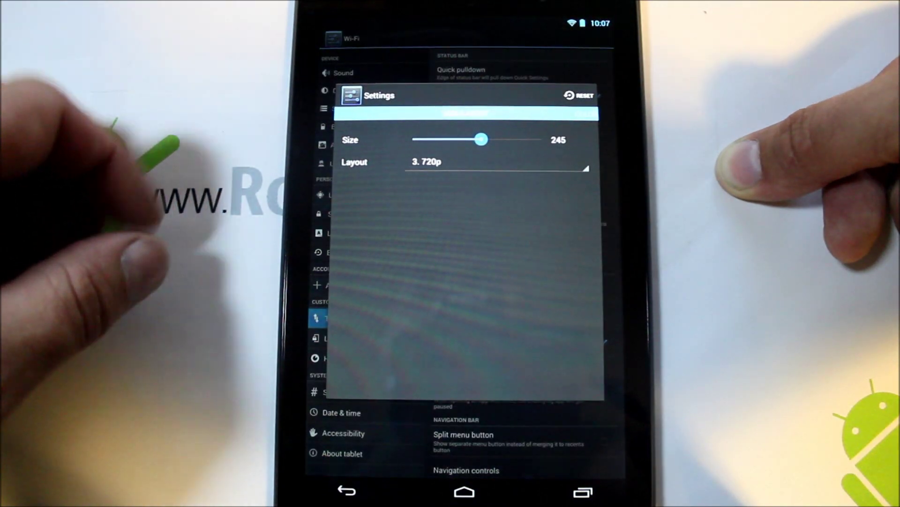
mouse_move(201, 161)
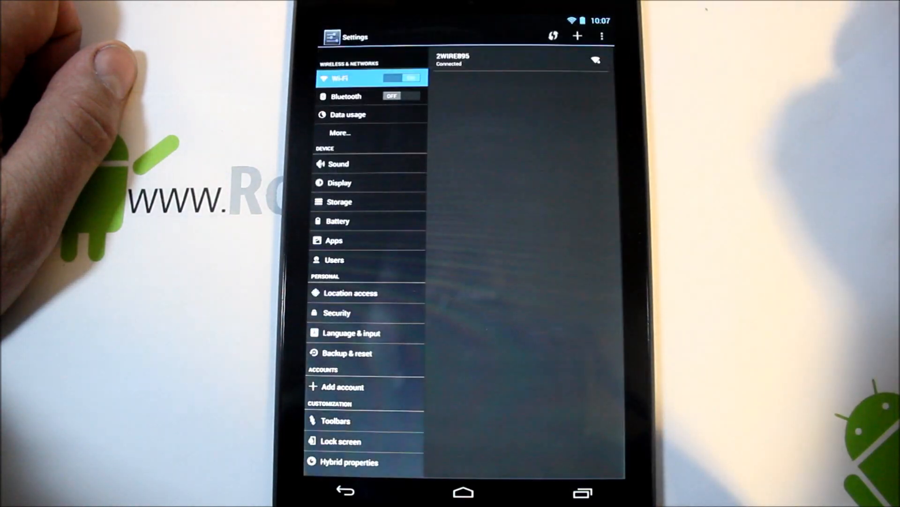
Turn the status bar icons green in Toolbars and view the Quick Settings panel's tile options.
click(335, 420)
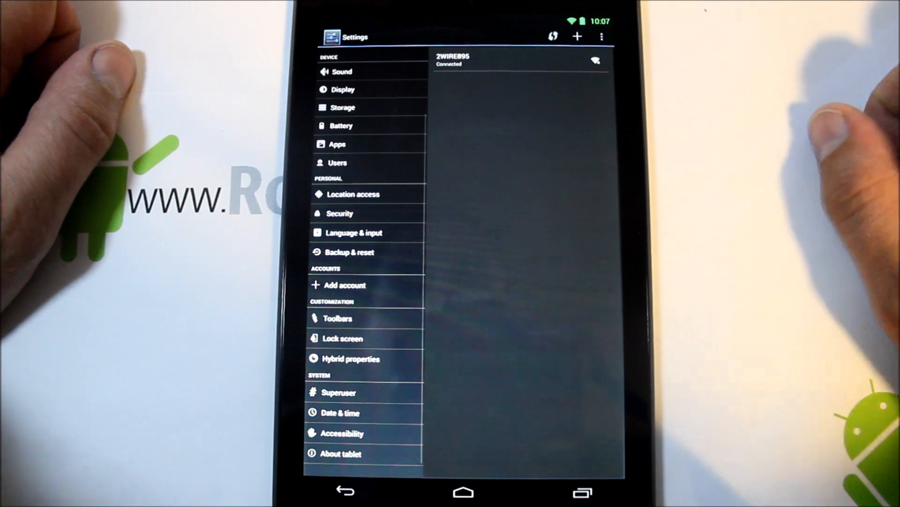
click(338, 318)
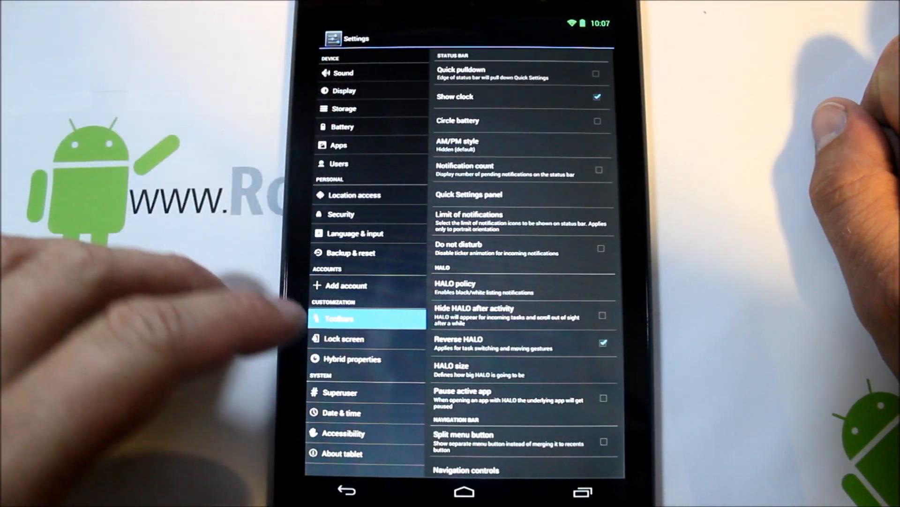
click(353, 358)
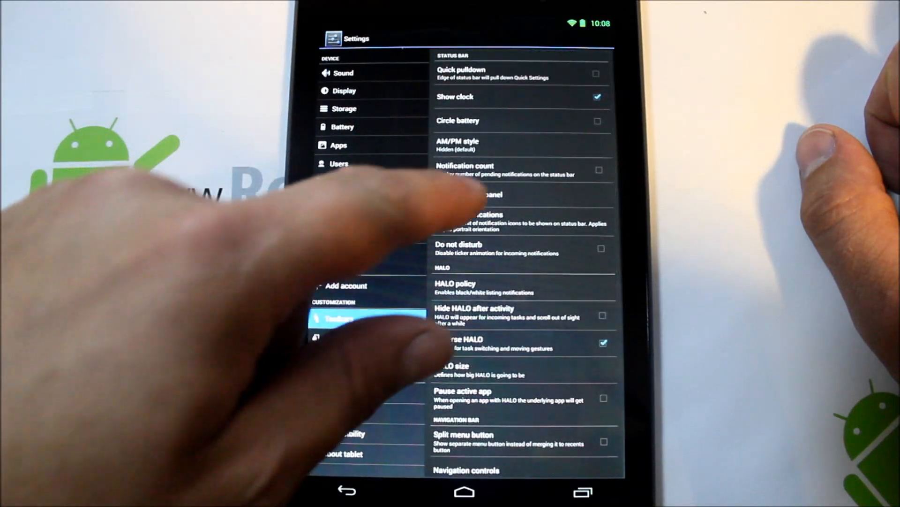
click(339, 318)
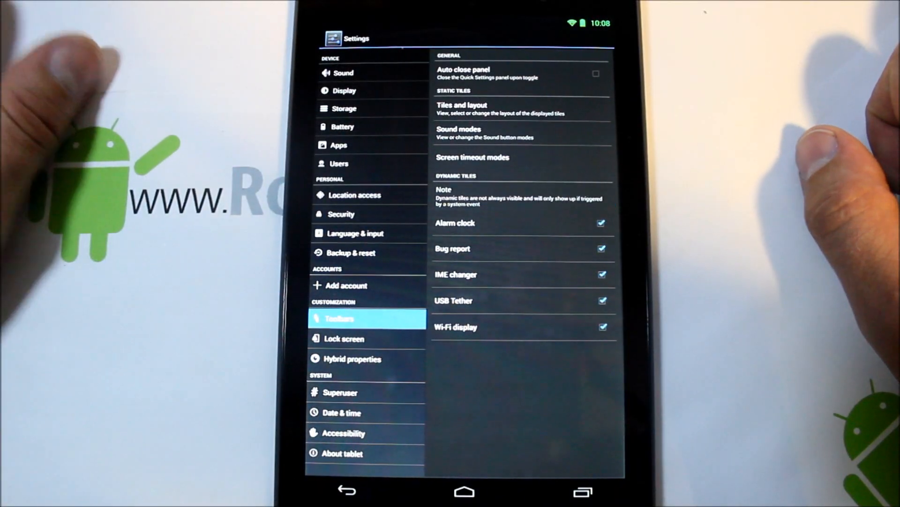